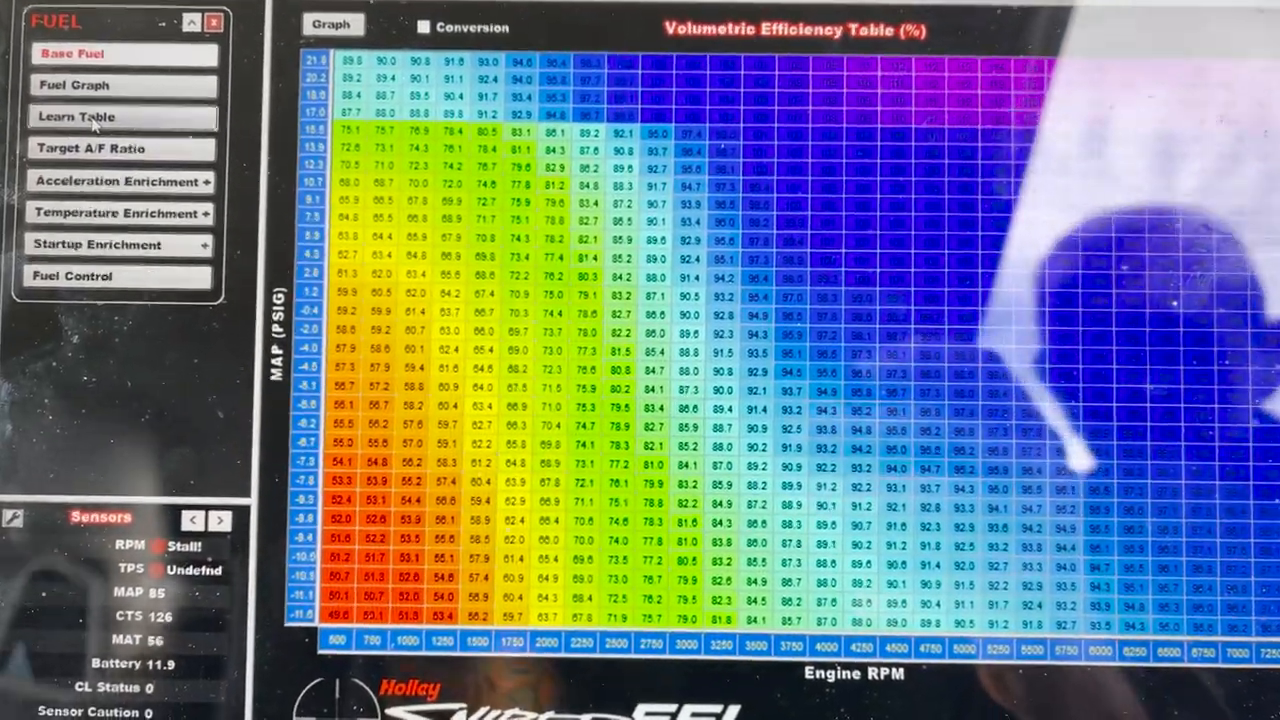
# Display the Learn Table of learned fuel correction percentages across the RPM and MAP cells.
pyautogui.click(75, 116)
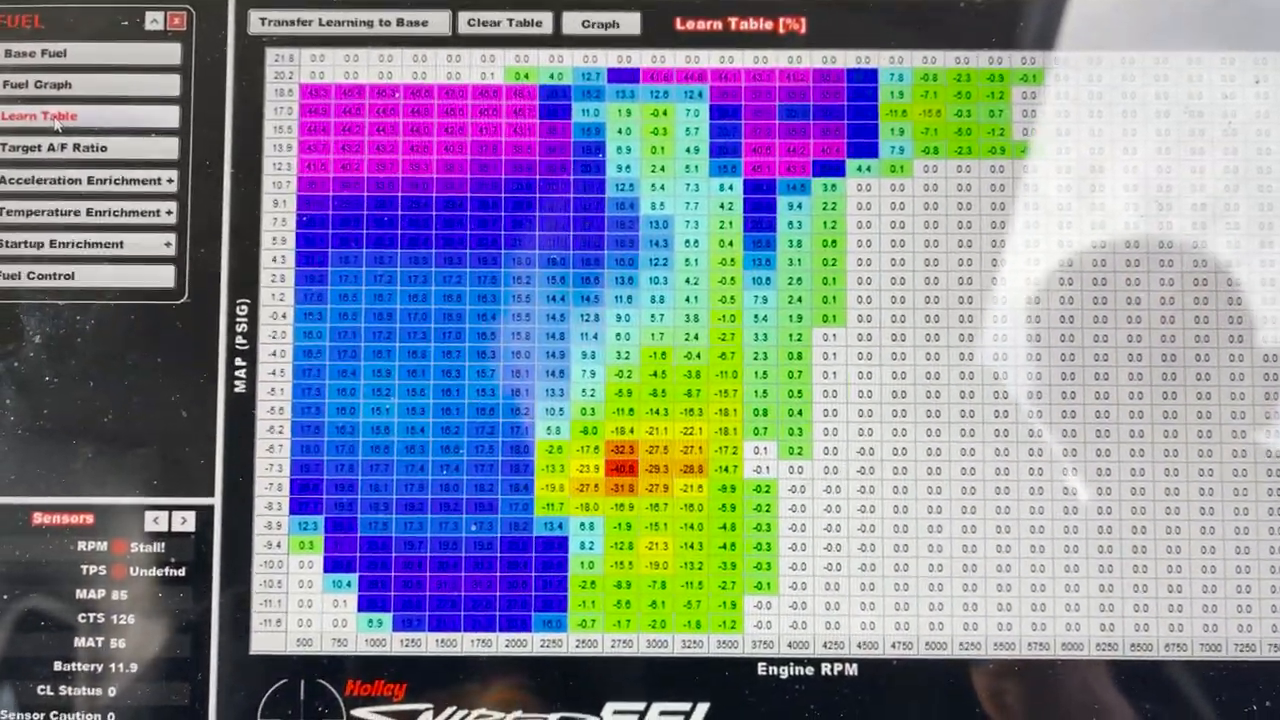